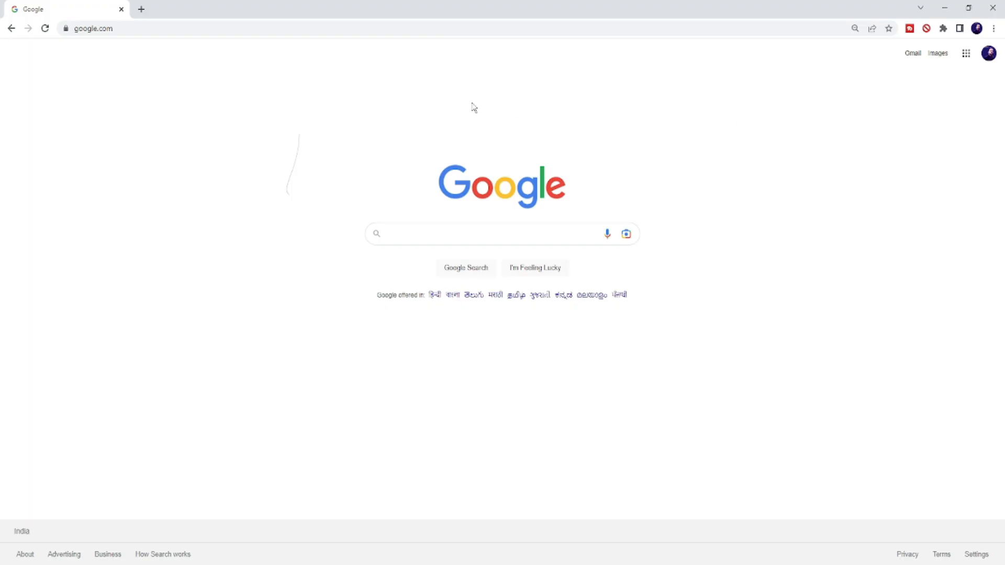
{"action": "mouse_move", "coordinate": [468, 102]}
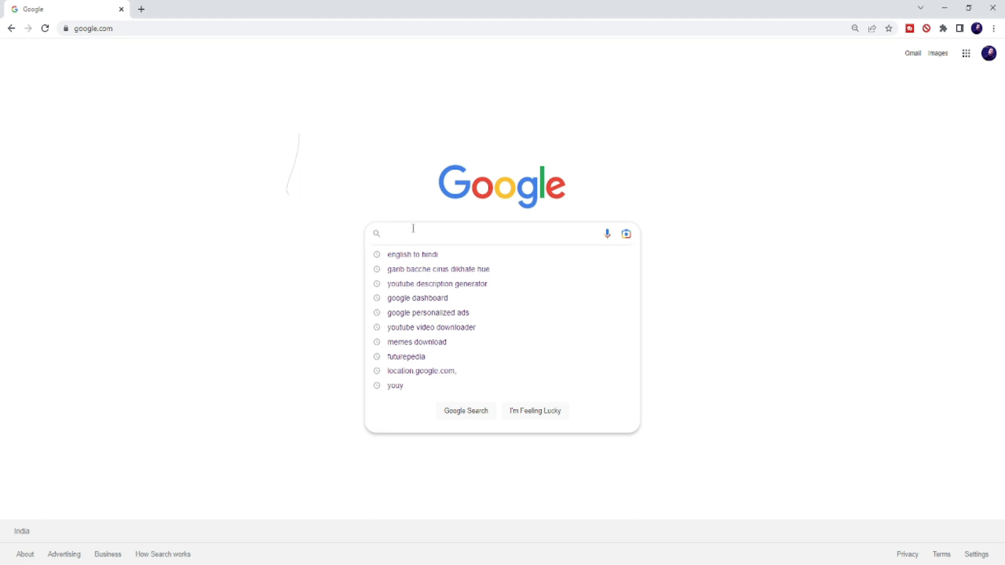
Search Google for "google dashboard" using the suggestion.
{"action": "type", "text": "google"}
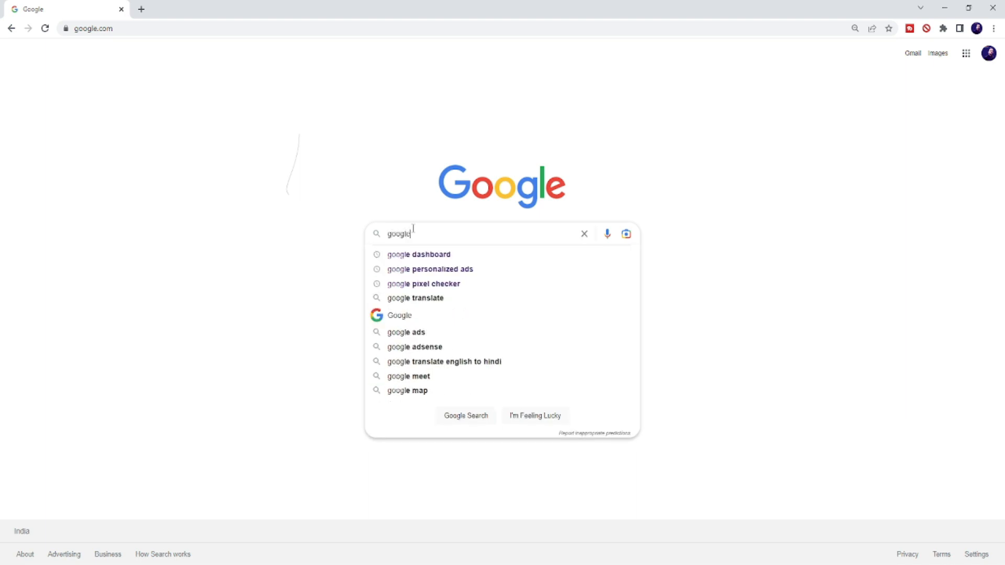
{"action": "left_click", "coordinate": [417, 255]}
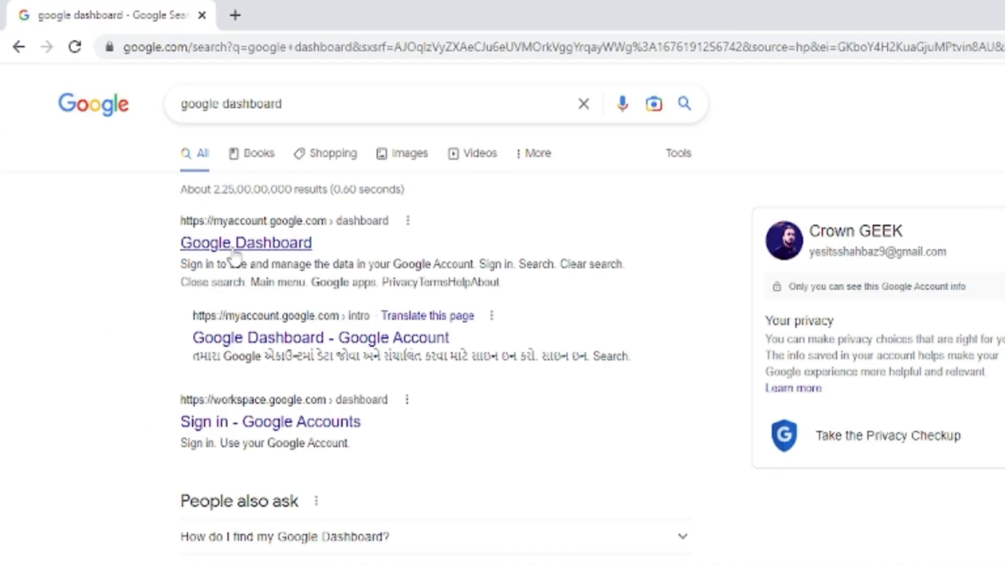
{"action": "mouse_move", "coordinate": [275, 251]}
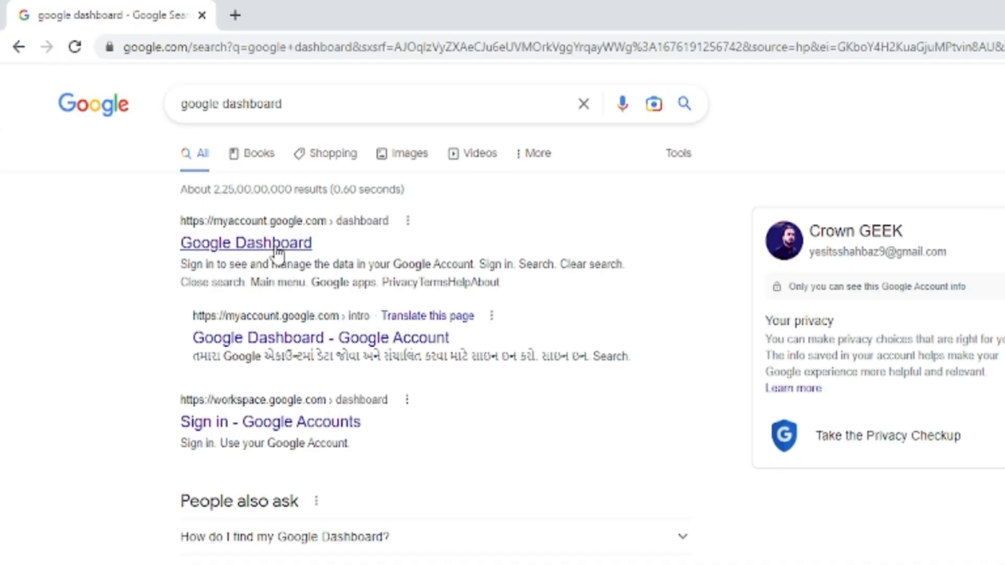
Open the Google Dashboard result and scroll through the service cards to the bottom.
{"action": "left_click", "coordinate": [245, 242]}
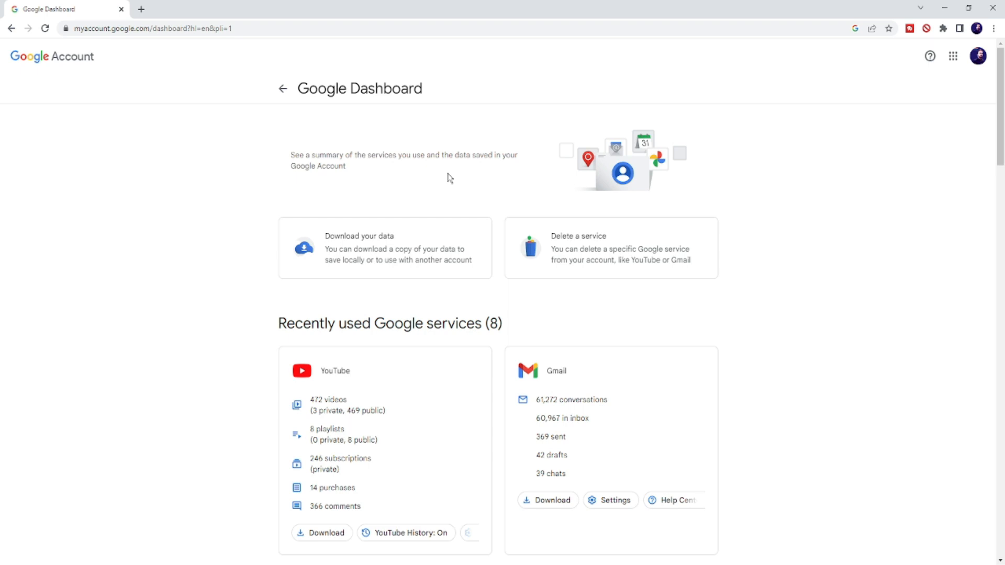
{"action": "mouse_move", "coordinate": [463, 298]}
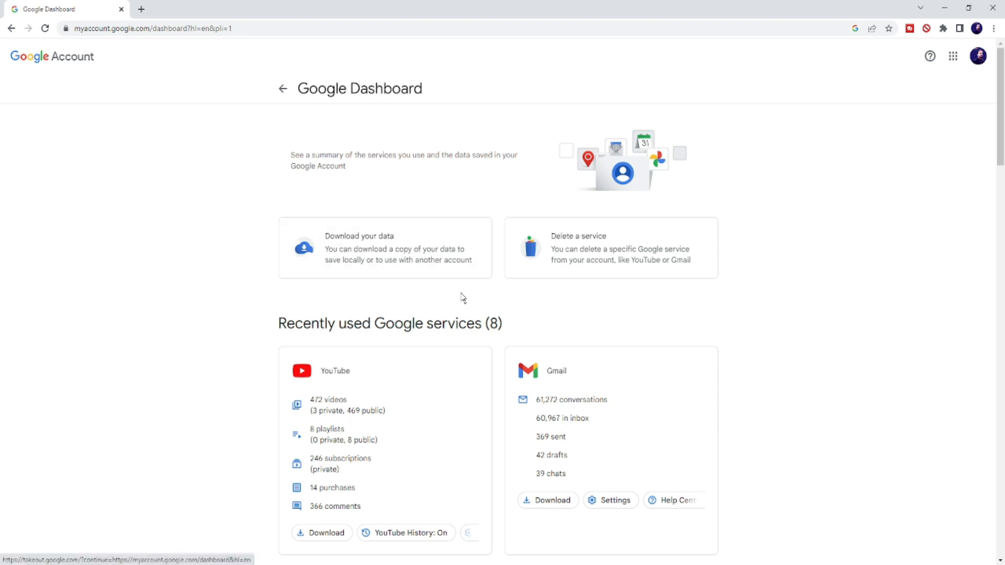
{"action": "scroll", "scroll_direction": "down", "scroll_amount": 3}
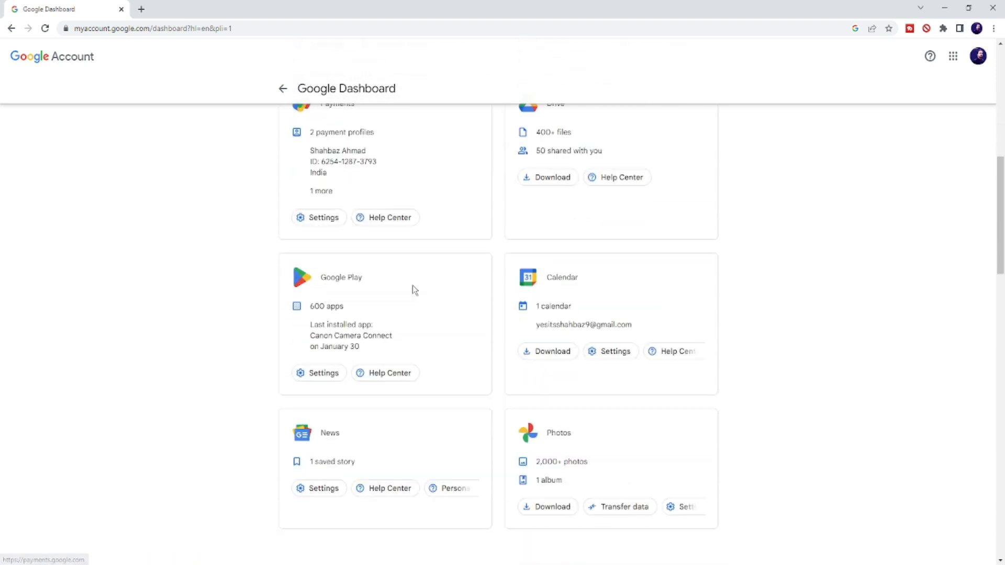
{"action": "scroll", "scroll_direction": "down", "scroll_amount": 3}
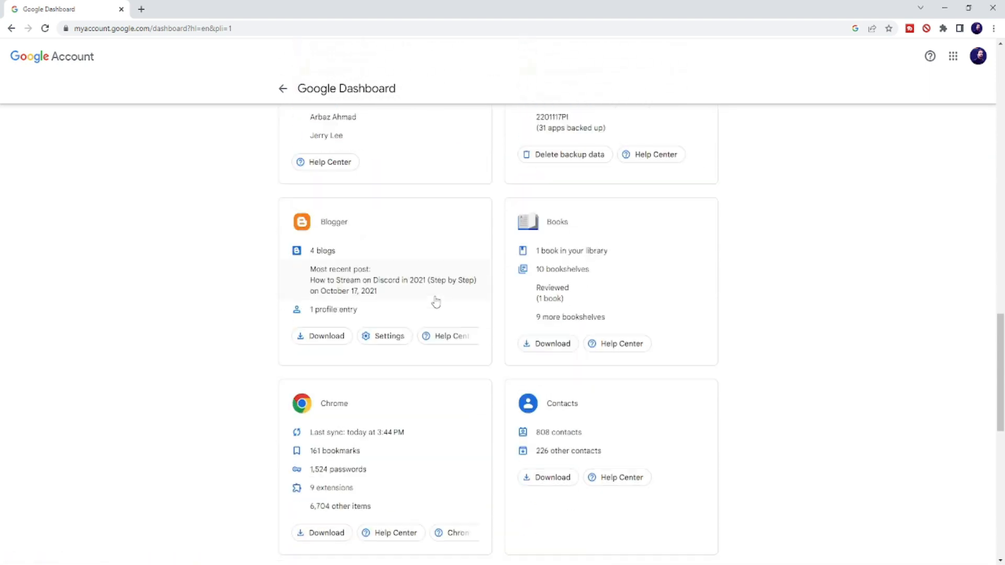
{"action": "scroll", "scroll_direction": "down", "scroll_amount": 3}
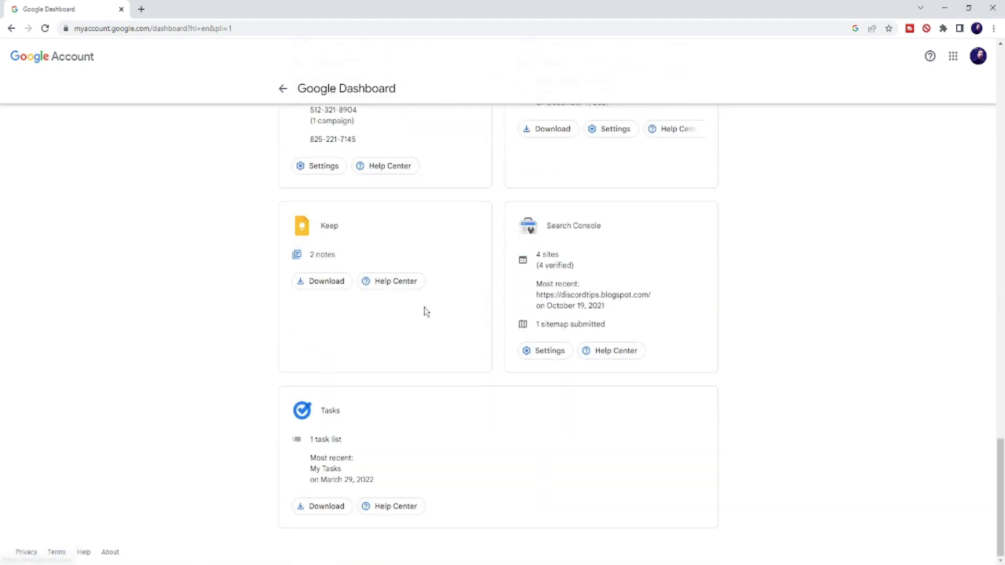
{"action": "scroll", "scroll_direction": "down", "scroll_amount": 3}
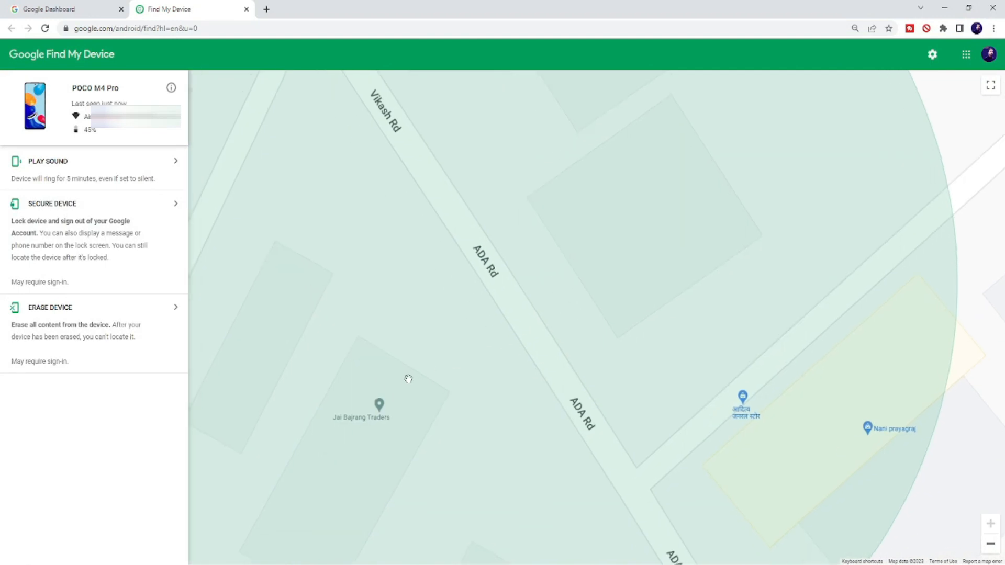
{"action": "mouse_move", "coordinate": [369, 439]}
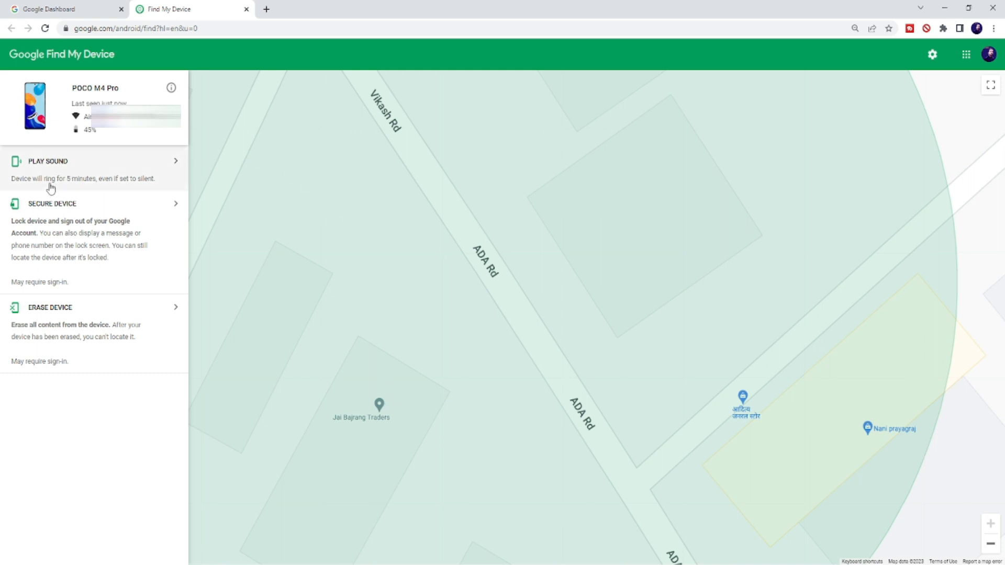
{"action": "key", "text": "ctrl+plus"}
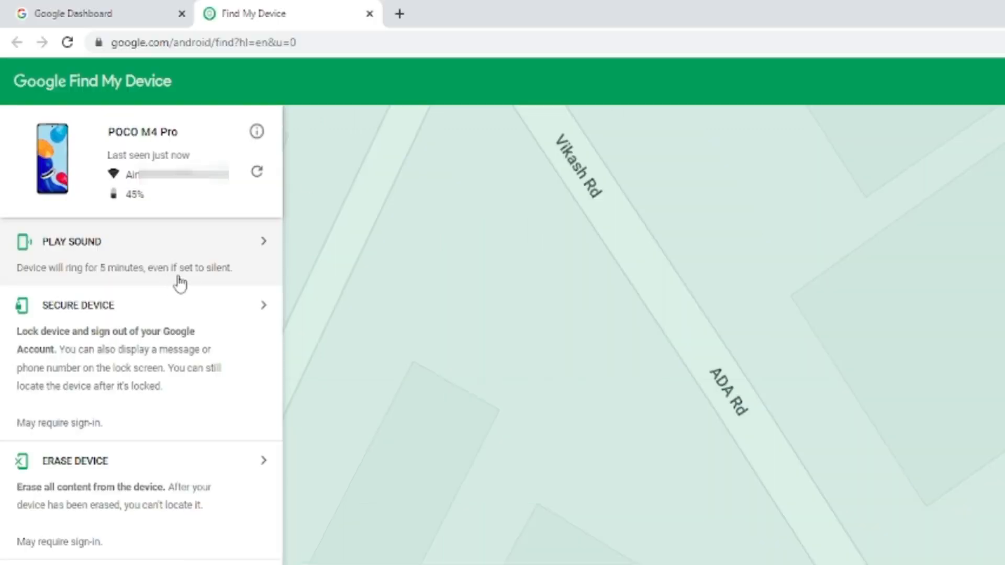
{"action": "mouse_move", "coordinate": [226, 282]}
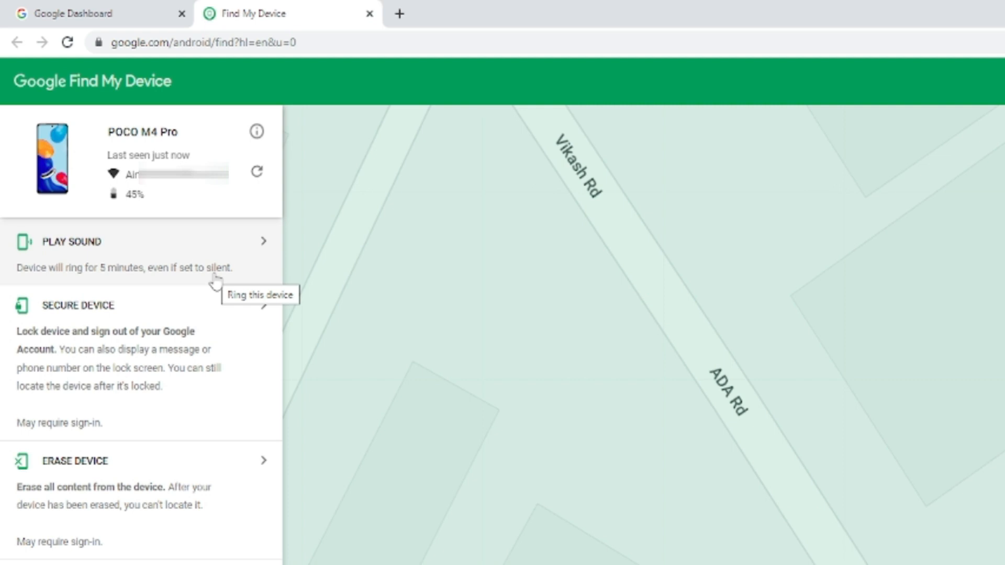
{"action": "mouse_move", "coordinate": [136, 249]}
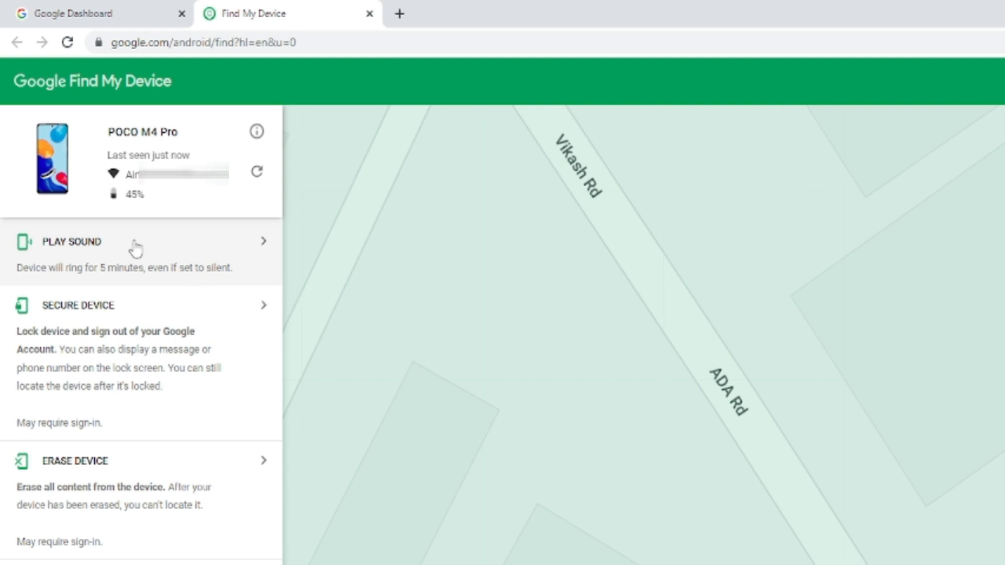
{"action": "mouse_move", "coordinate": [184, 264]}
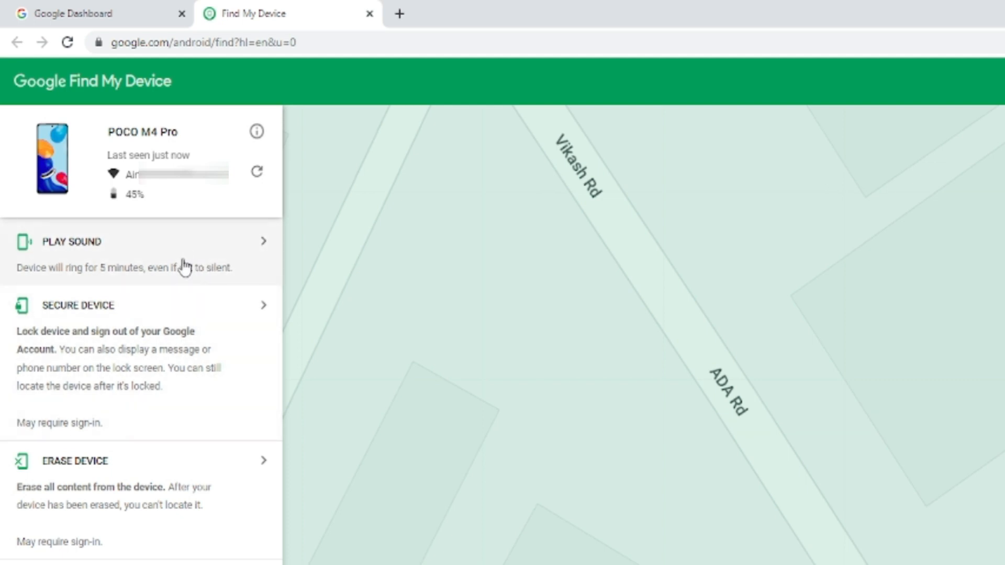
{"action": "mouse_move", "coordinate": [183, 265]}
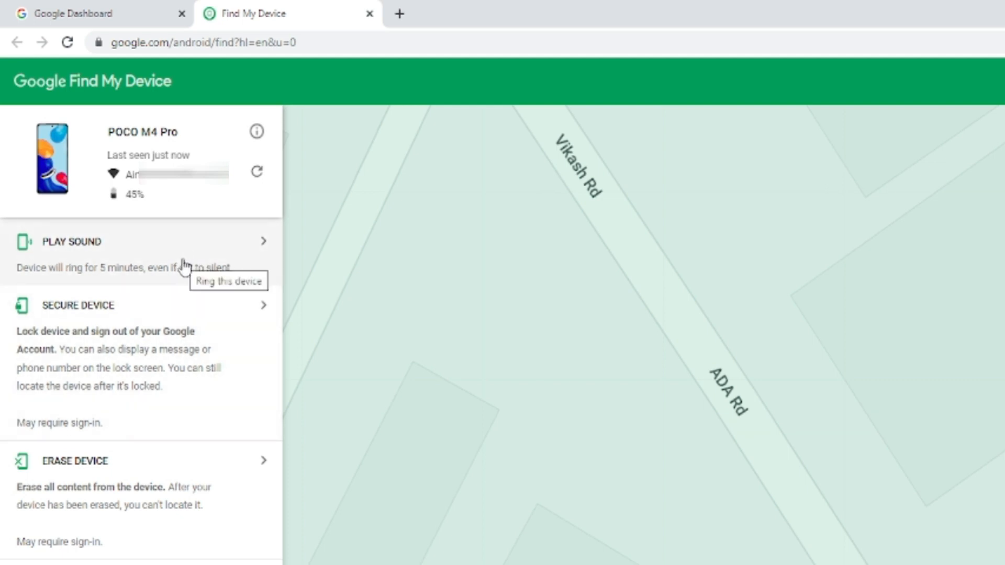
{"action": "mouse_move", "coordinate": [122, 252]}
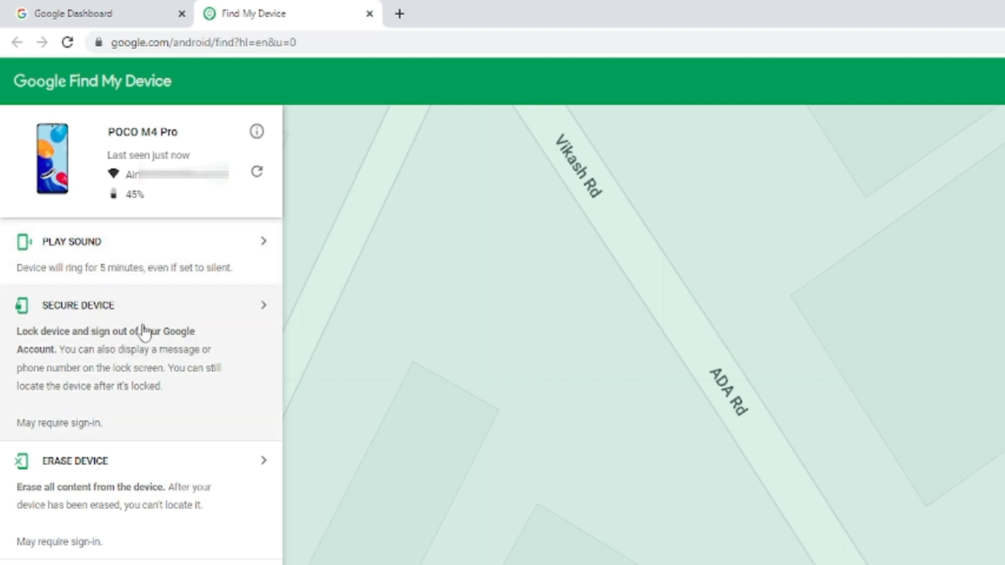
{"action": "left_click", "coordinate": [78, 305]}
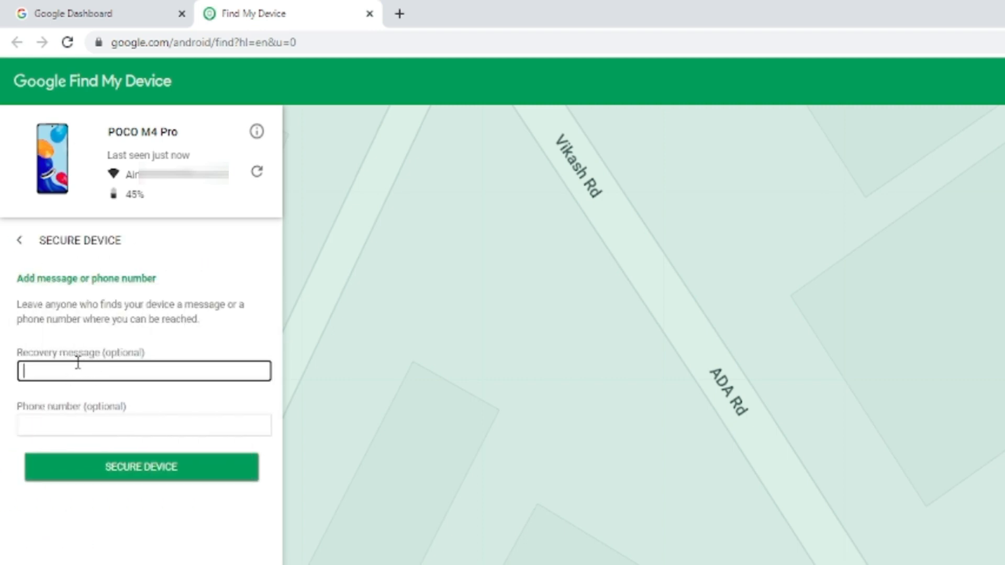
{"action": "left_click", "coordinate": [20, 240]}
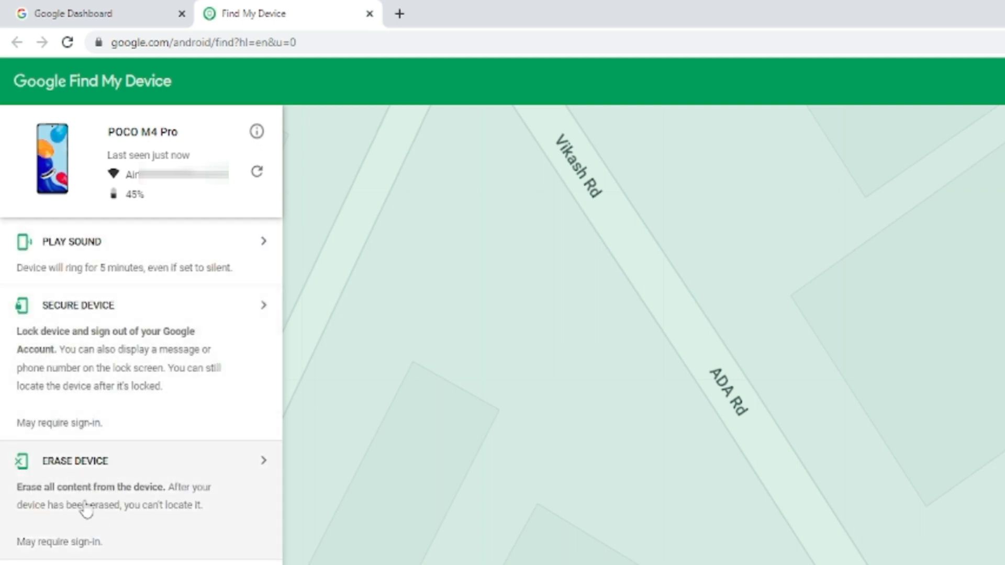
{"action": "mouse_move", "coordinate": [93, 507]}
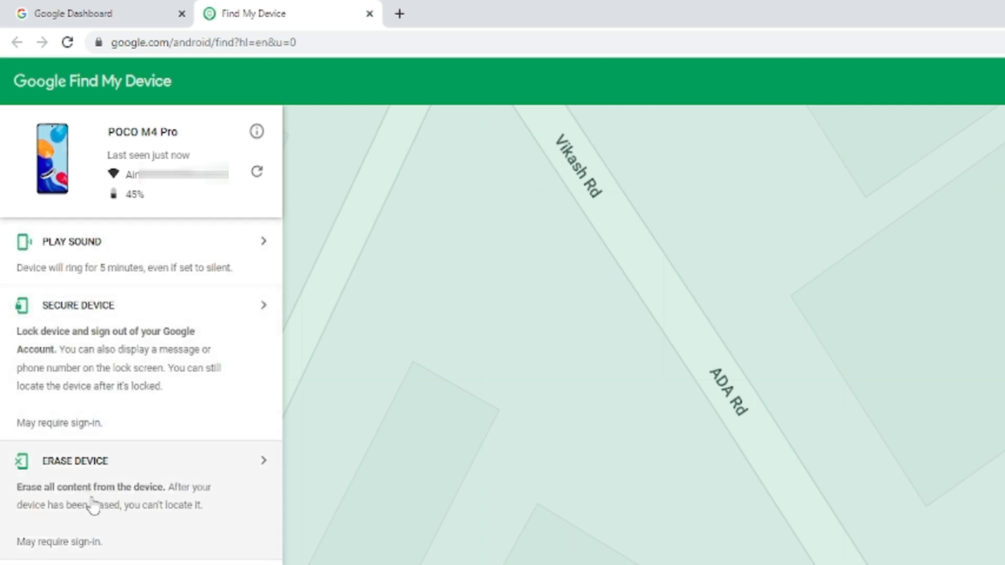
{"action": "mouse_move", "coordinate": [158, 505]}
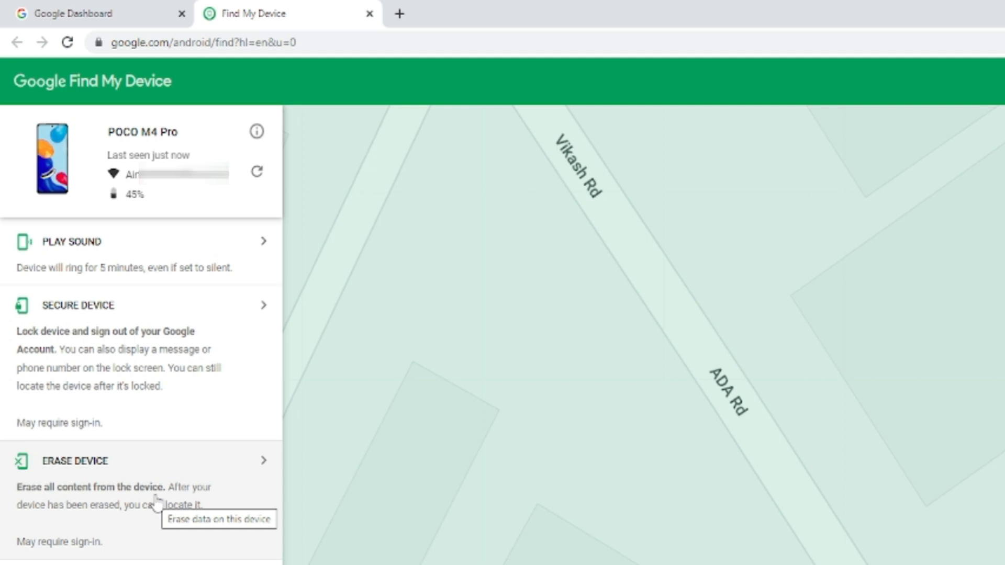
{"action": "mouse_move", "coordinate": [112, 348]}
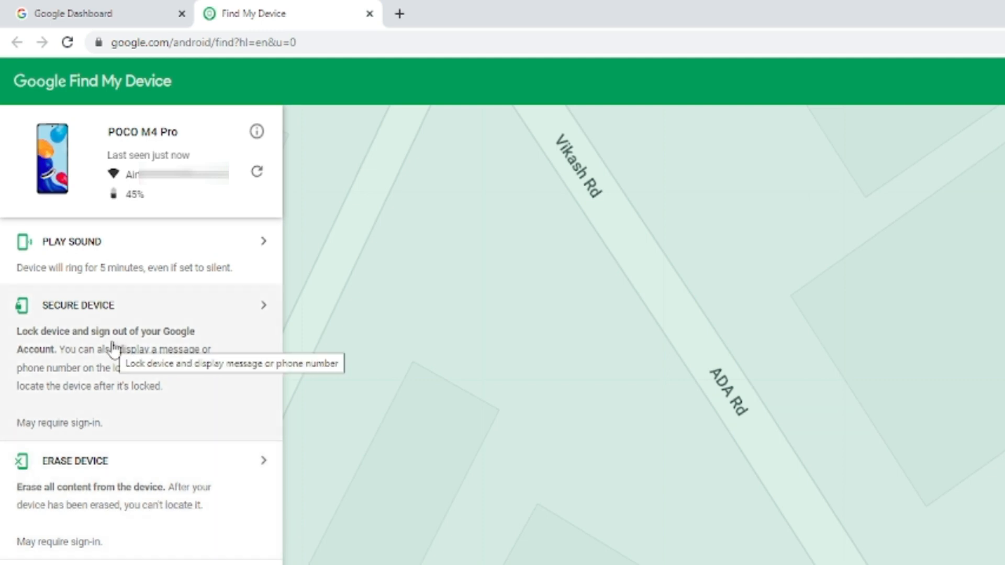